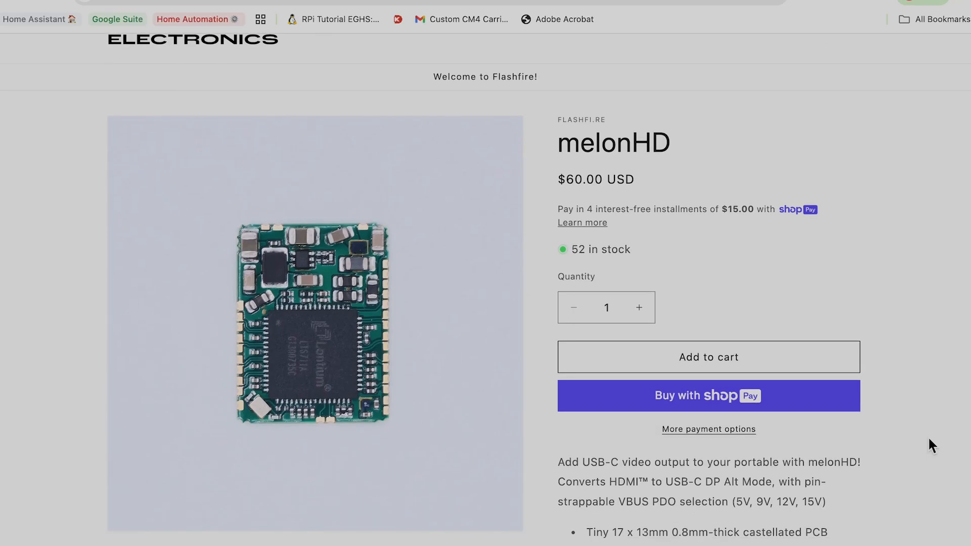
- Scroll through the melonHD description down to the Source link and back up slightly
scroll(down, 3)
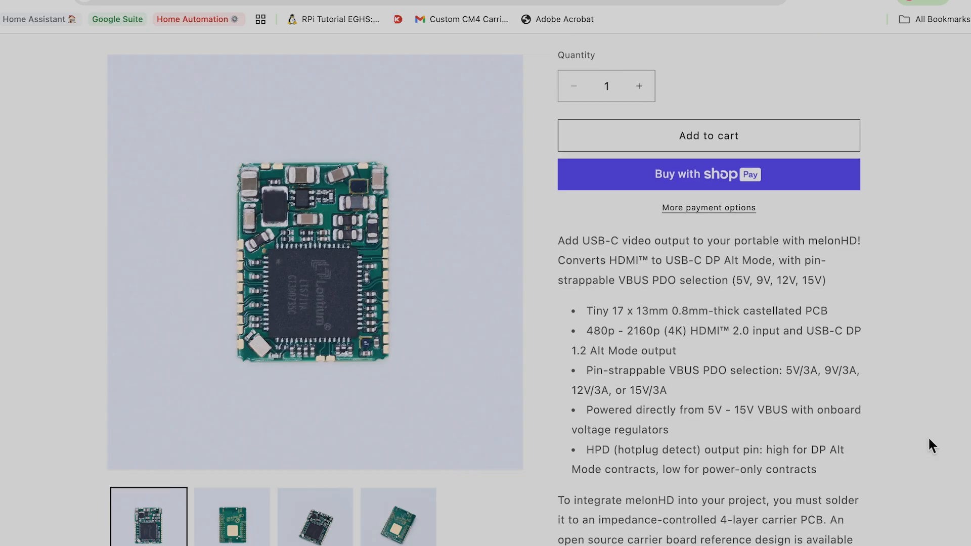
scroll(down, 3)
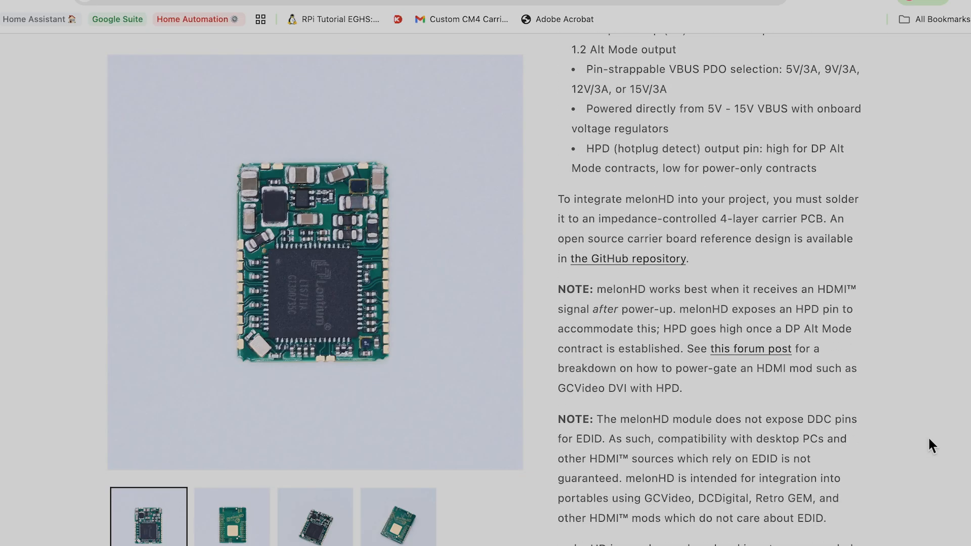
scroll(down, 3)
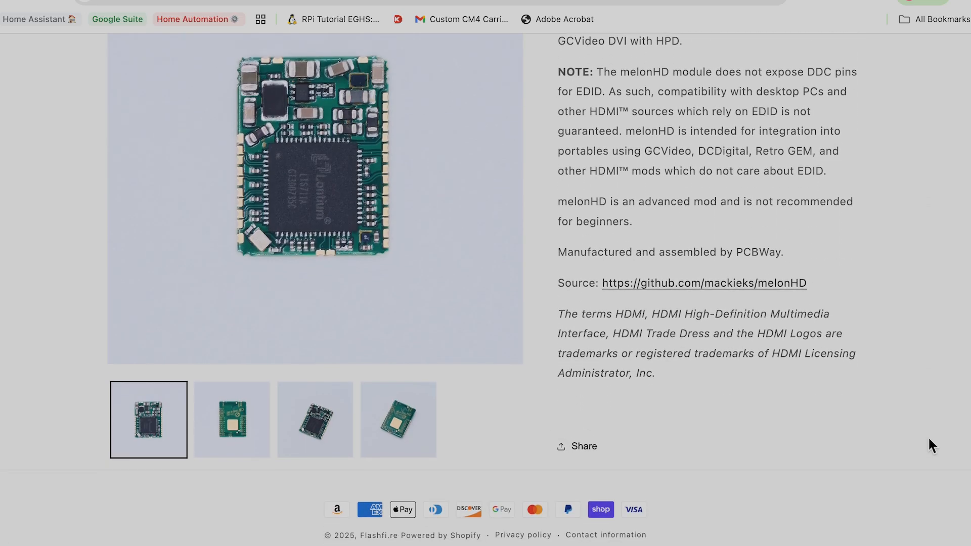
scroll(up, 3)
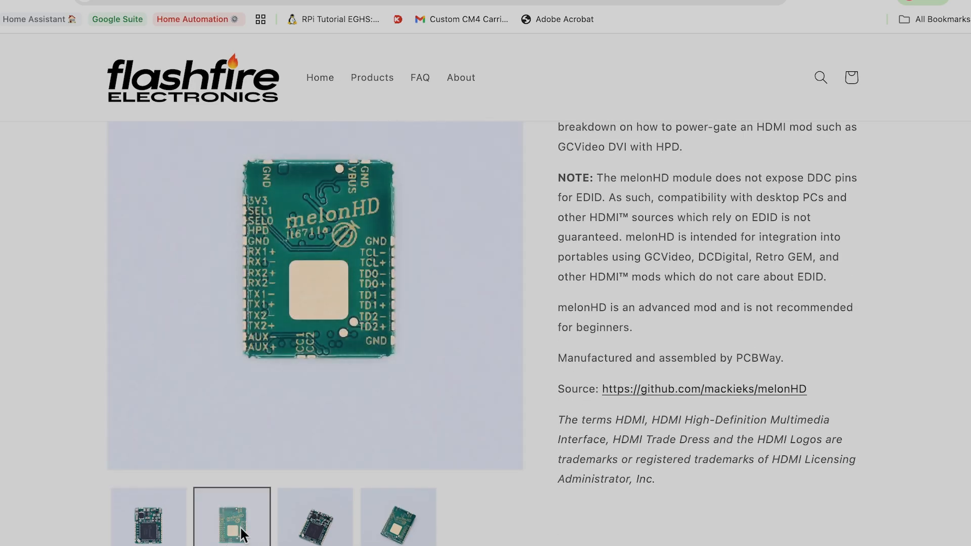
- View the third and fourth angled module photos, then scroll up to the GitHub link
click(315, 519)
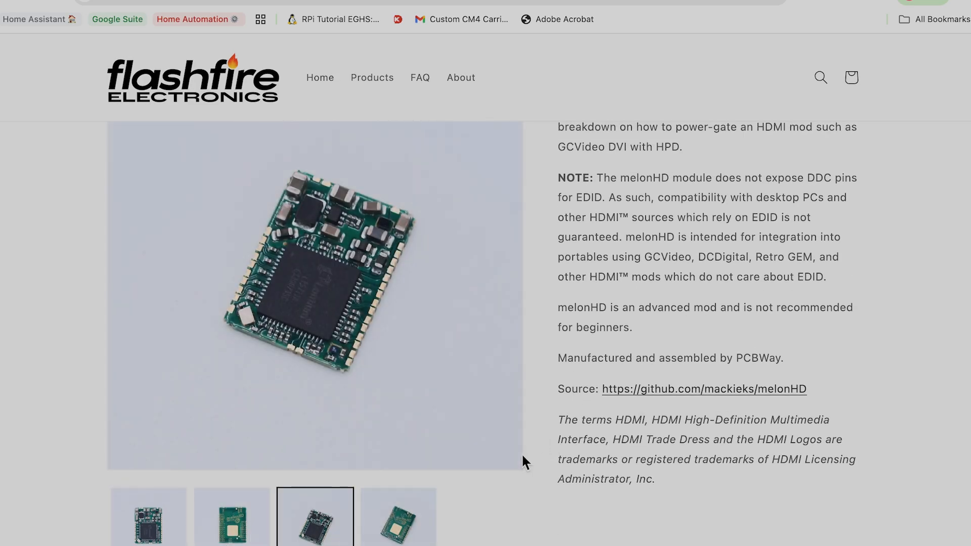
click(398, 526)
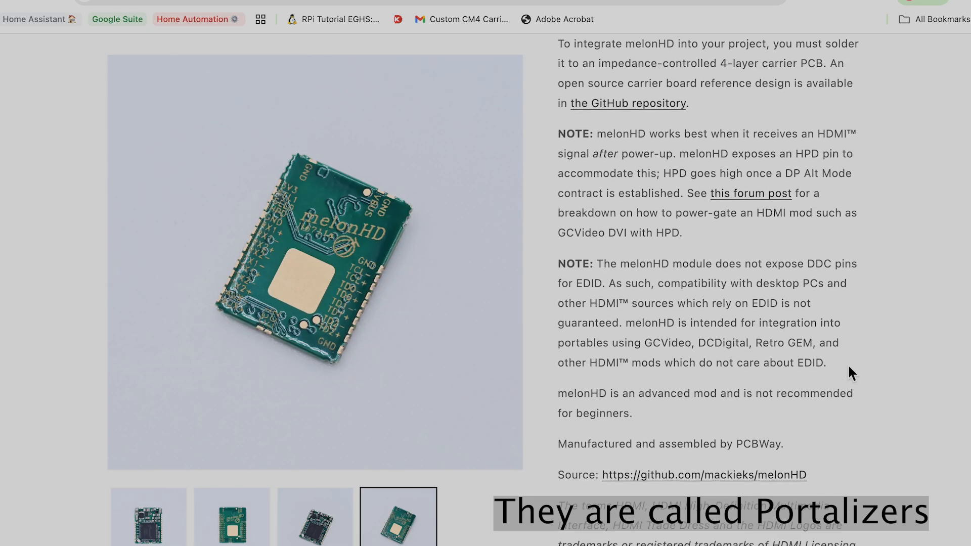
scroll(up, 3)
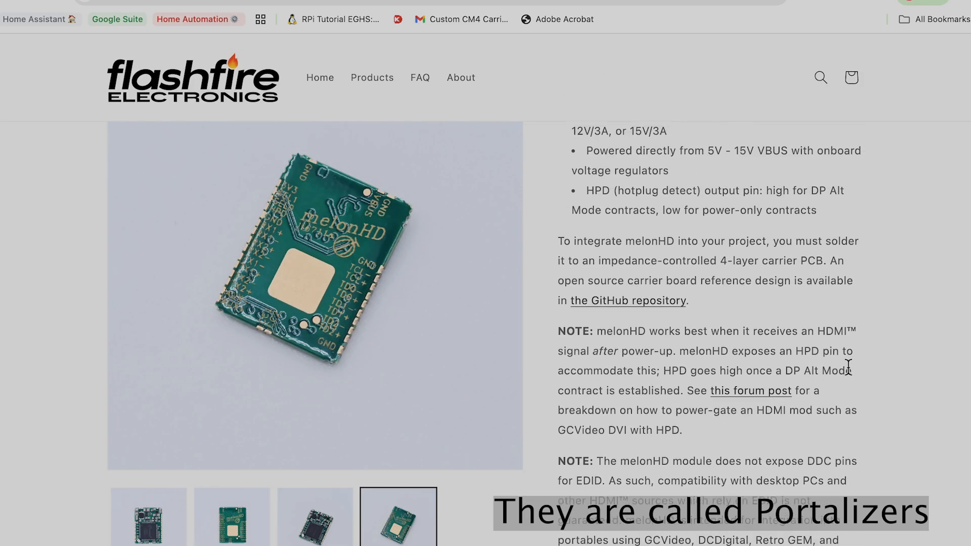
- Open the melonHD GitHub repository and scroll its README past Features to Usage
click(627, 301)
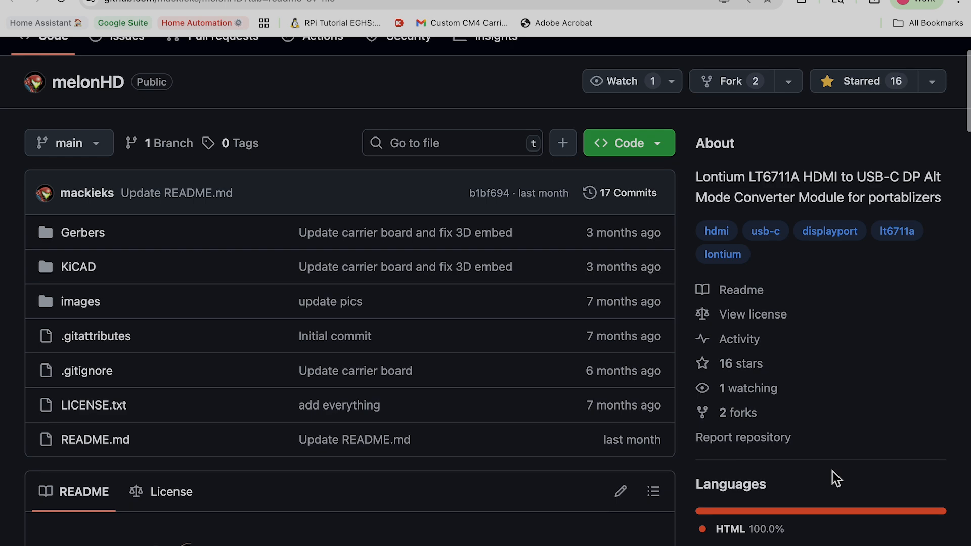
scroll(down, 3)
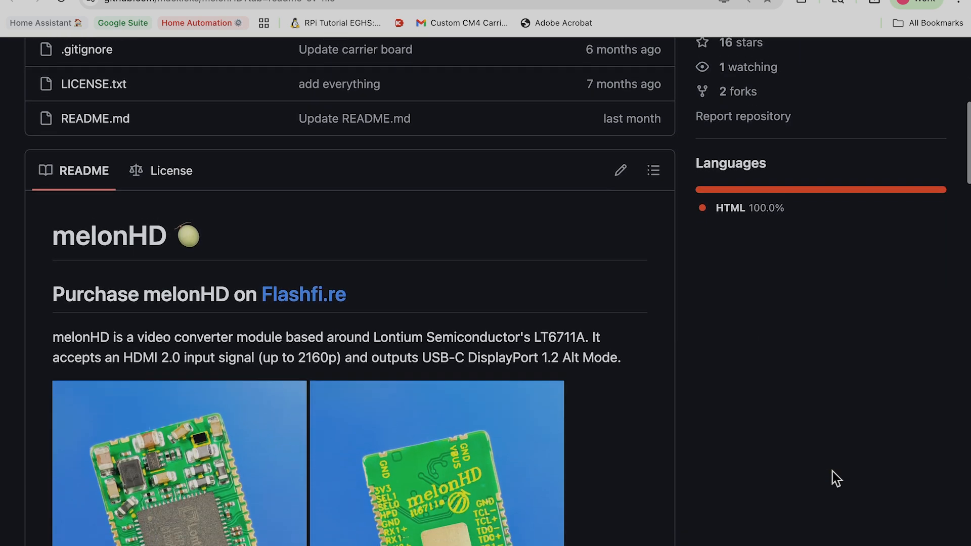
scroll(down, 3)
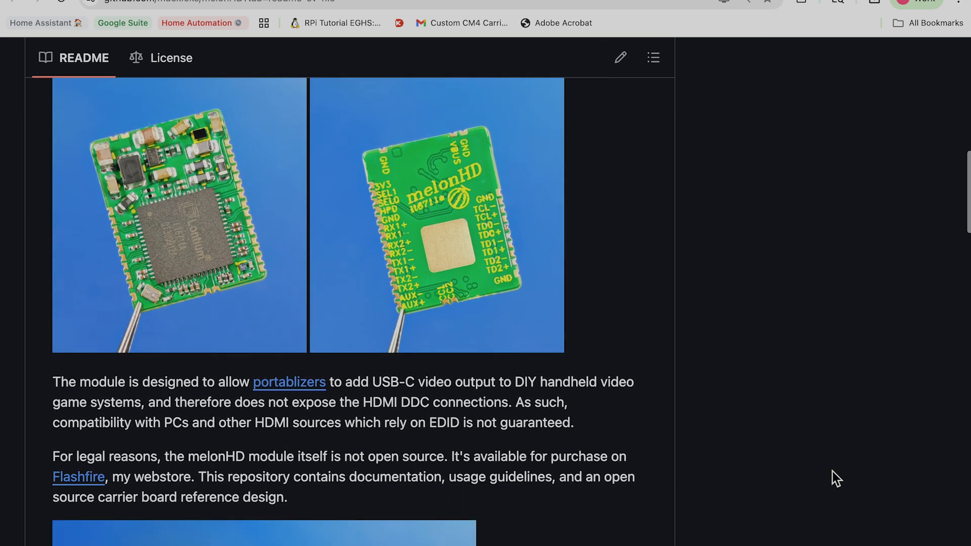
scroll(down, 3)
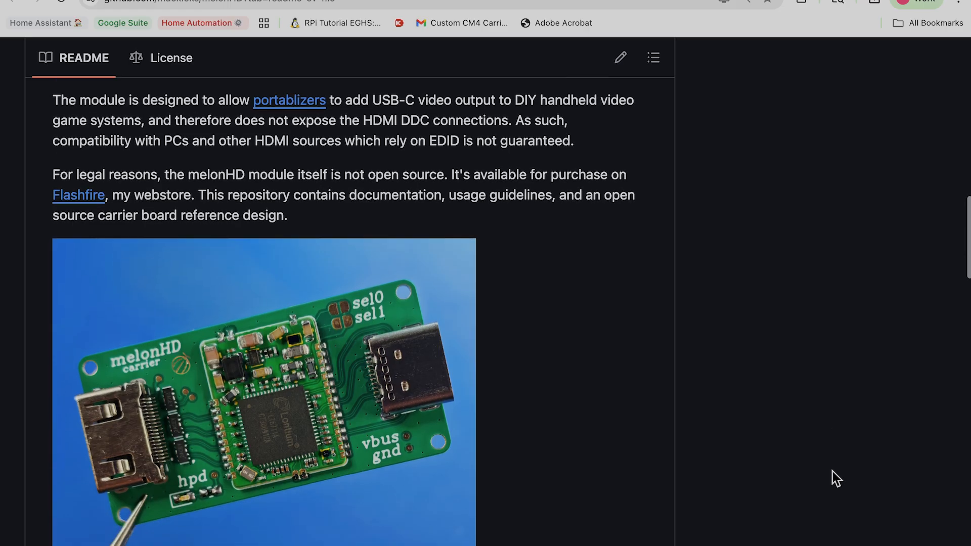
scroll(down, 3)
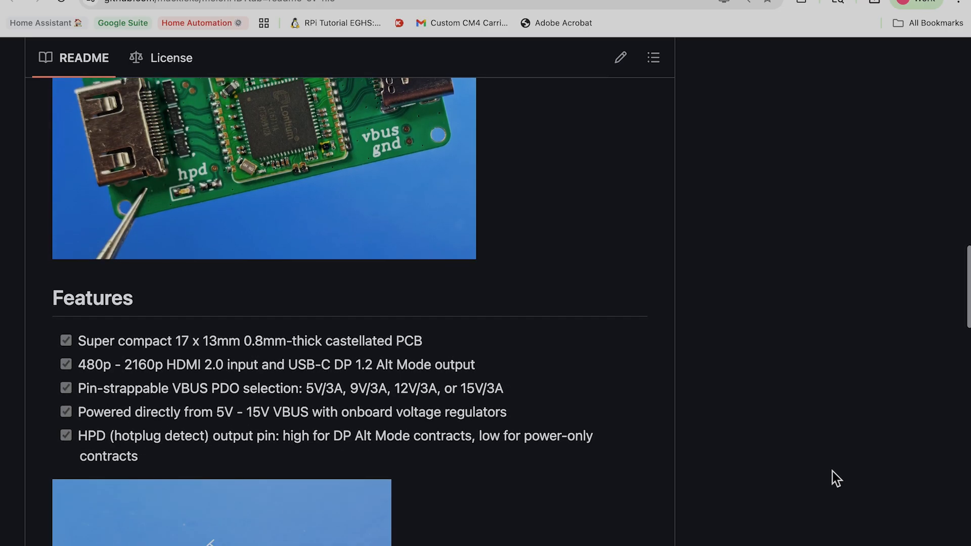
scroll(down, 3)
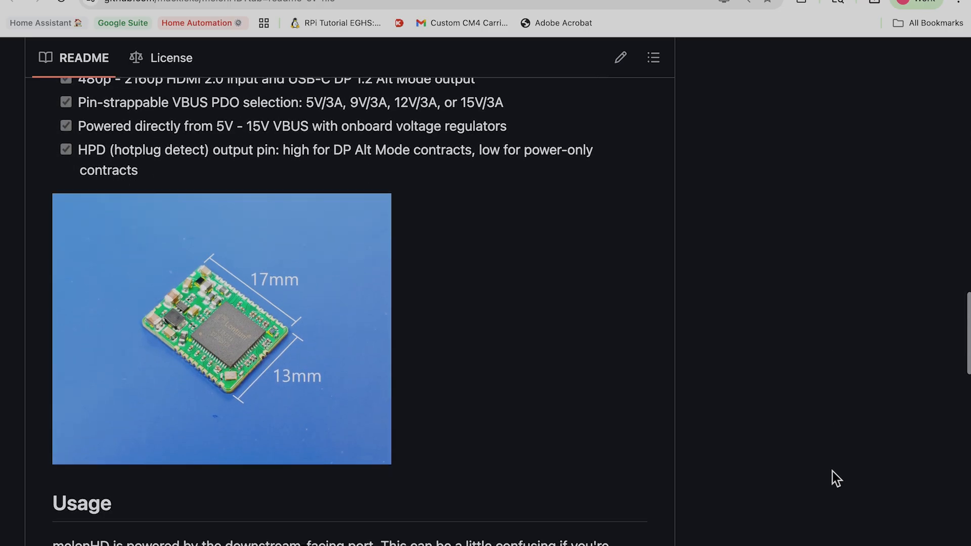